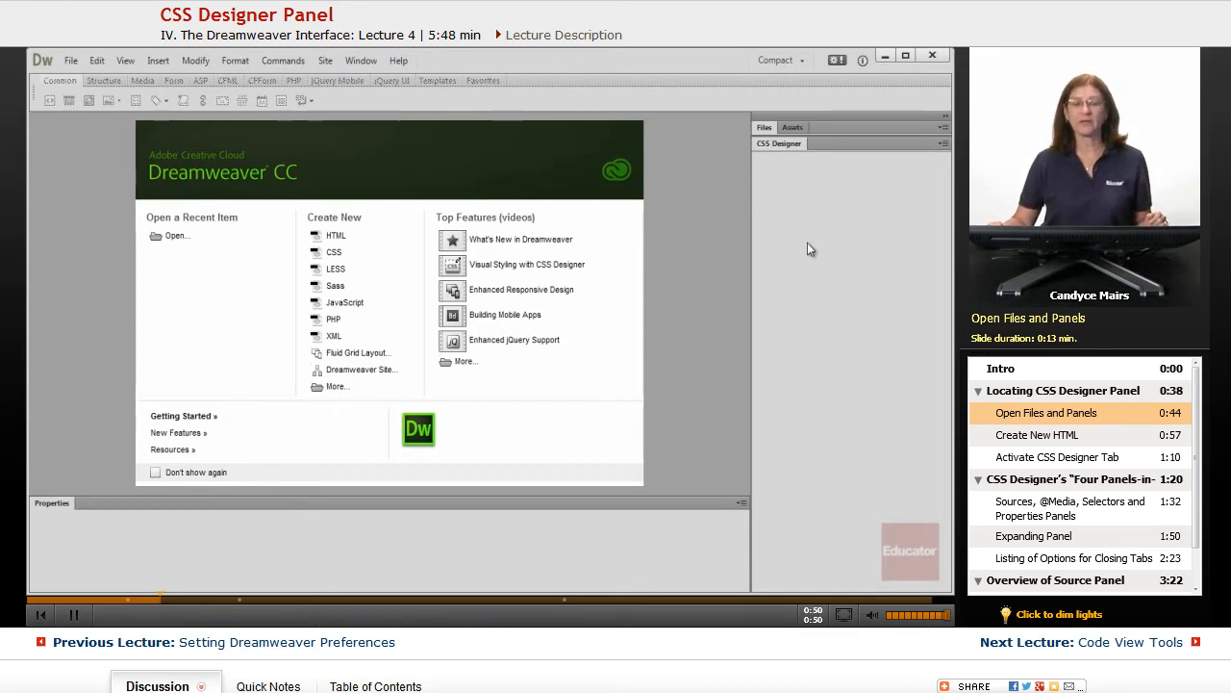
mouse_move(720, 235)
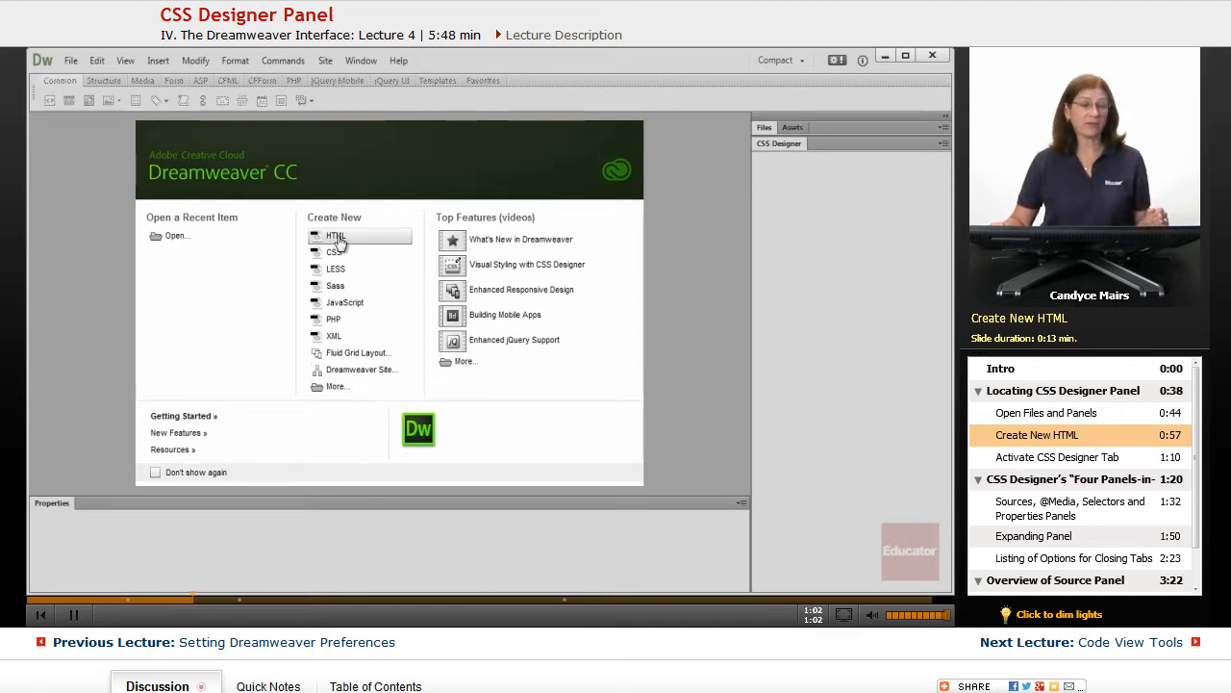
- Start a new blank HTML document (Untitled-1) from the Welcome Screen
click(335, 235)
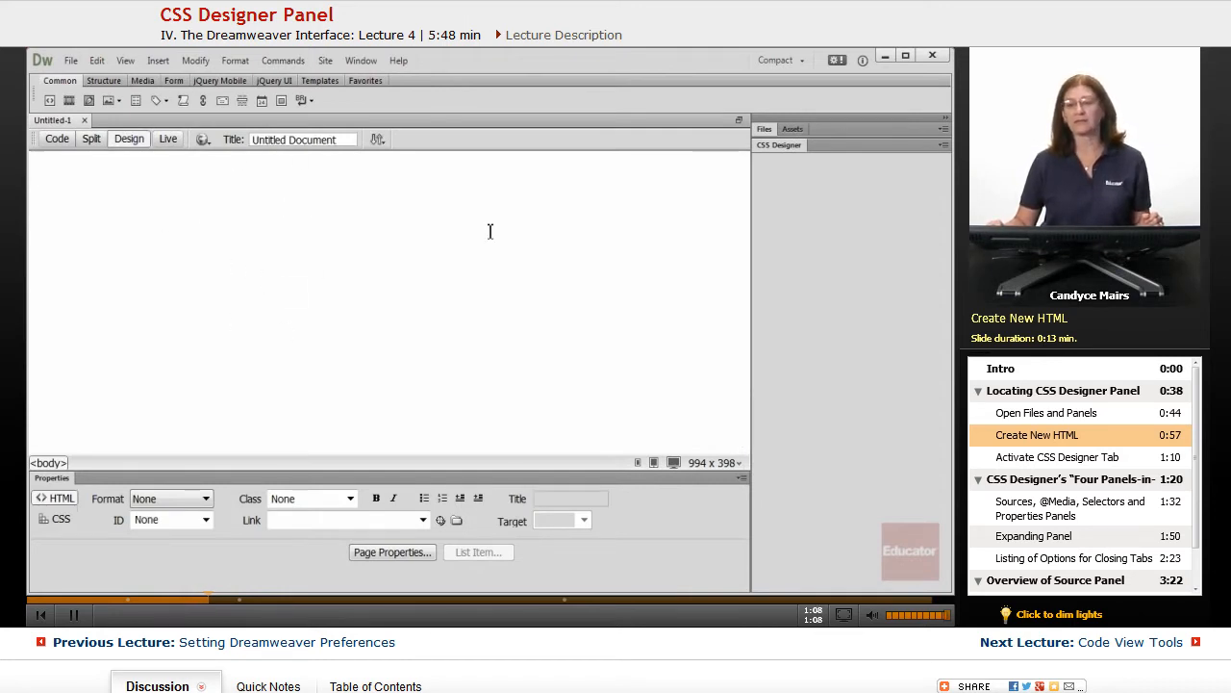
- Show the CSS Designer panel contents with the Sources section expanded
click(779, 144)
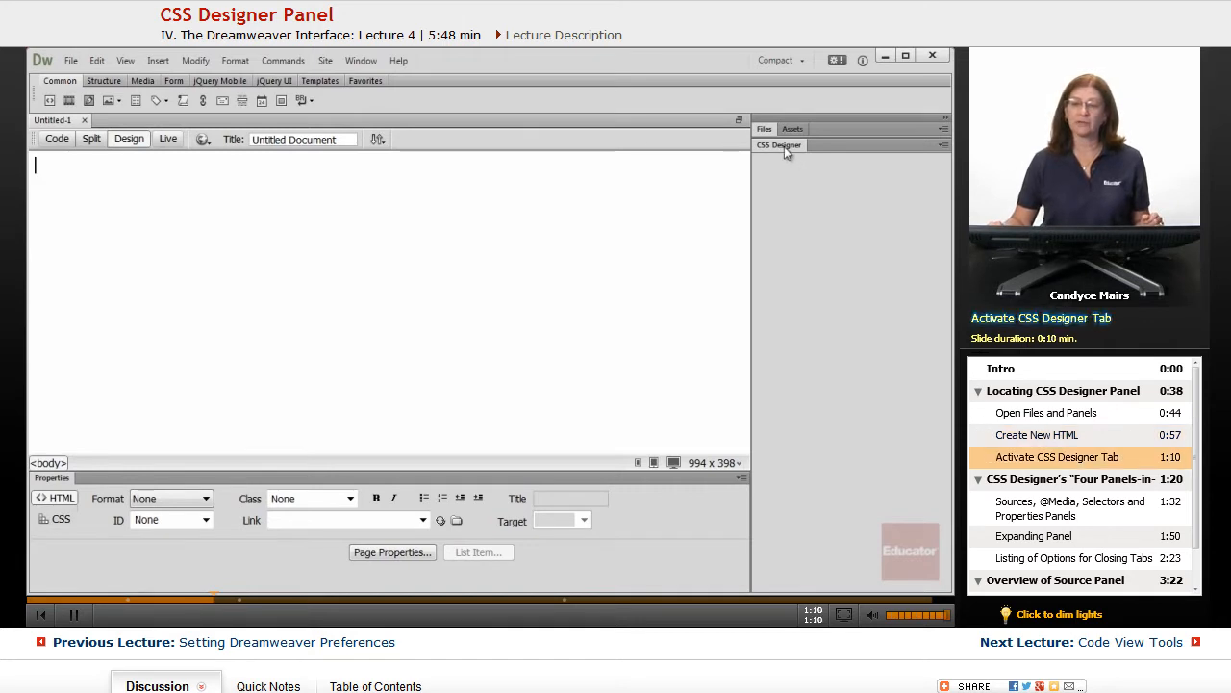
click(779, 144)
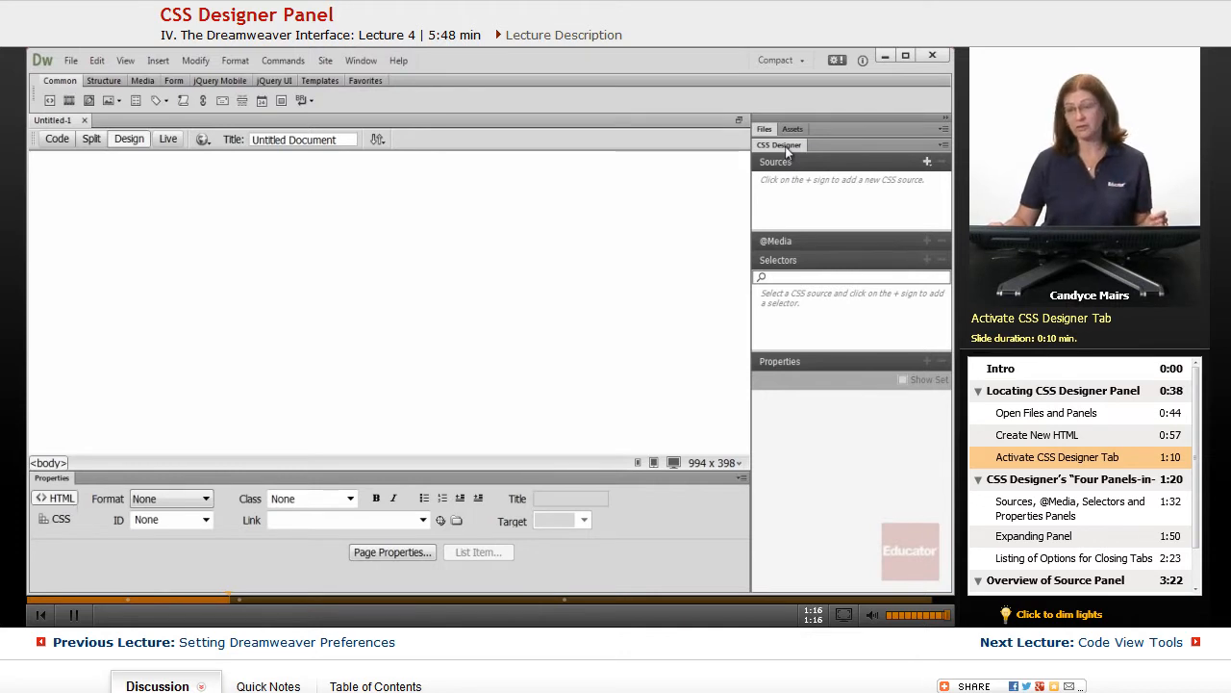
mouse_move(801, 493)
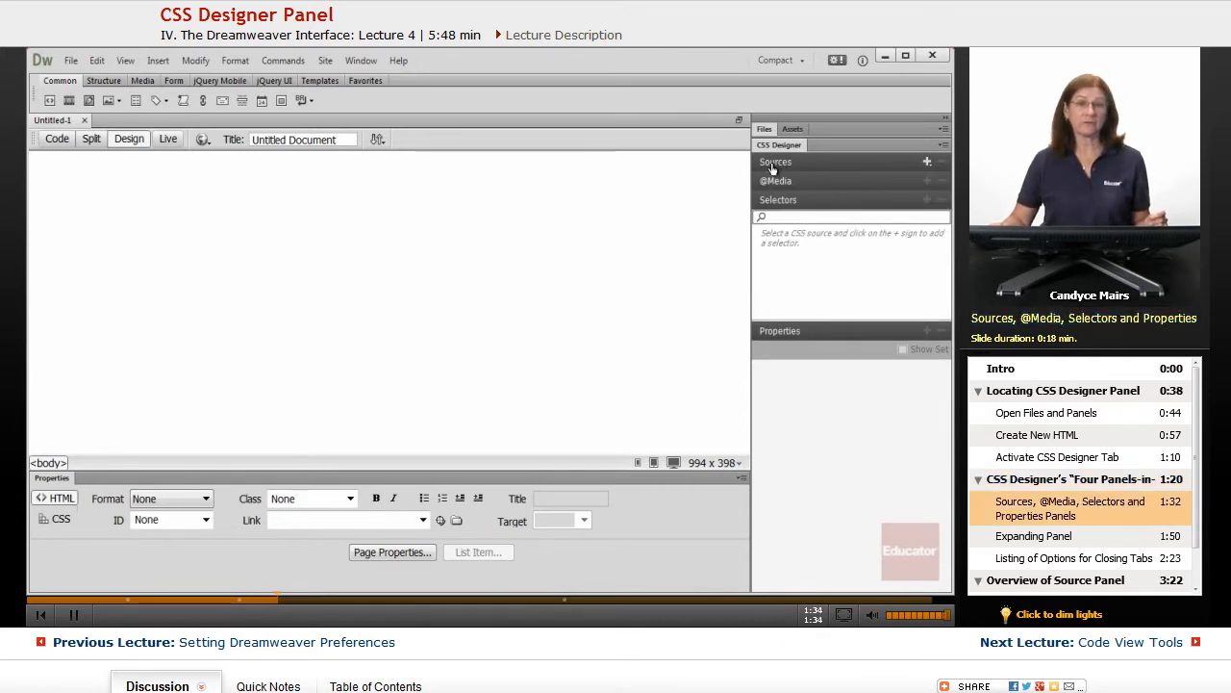
click(773, 162)
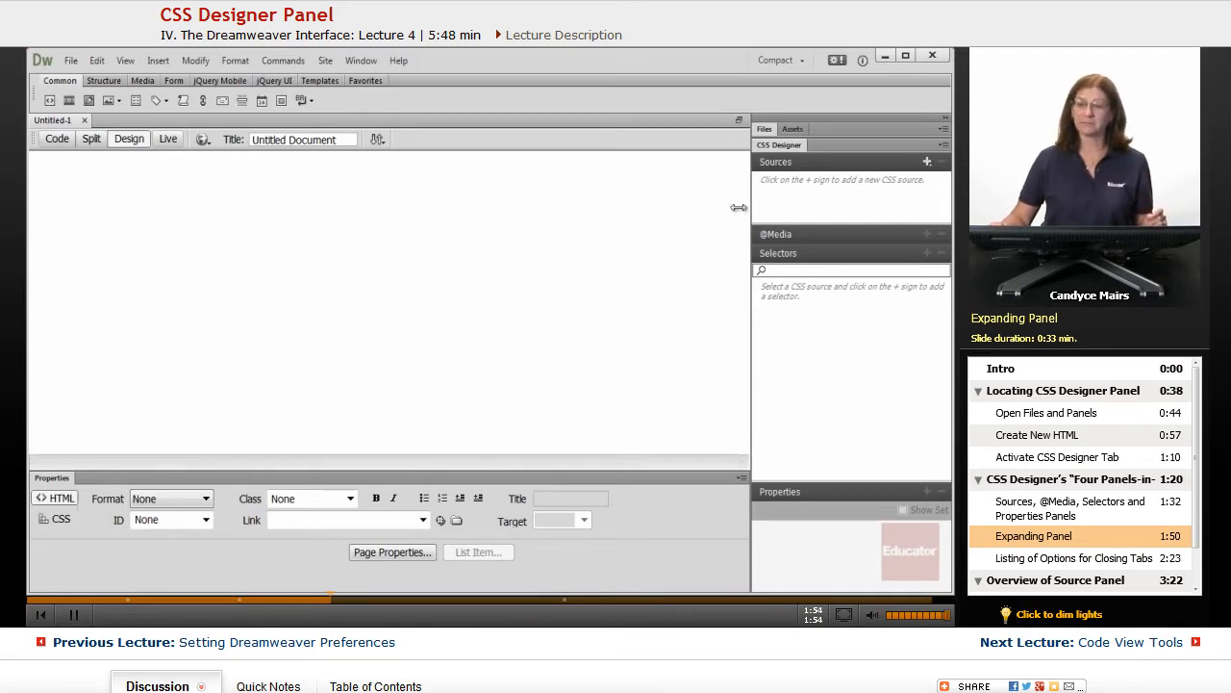
- Widen the CSS Designer panel leftward so Properties gets its own column
drag(739, 208, 599, 208)
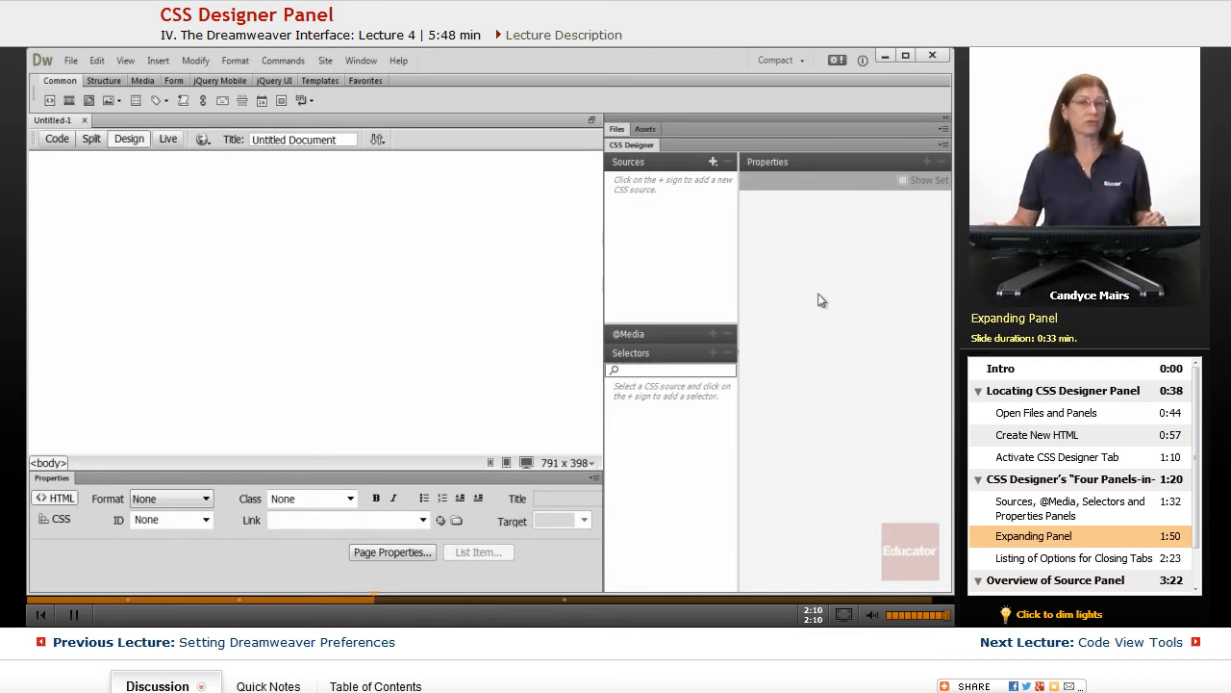
mouse_move(773, 169)
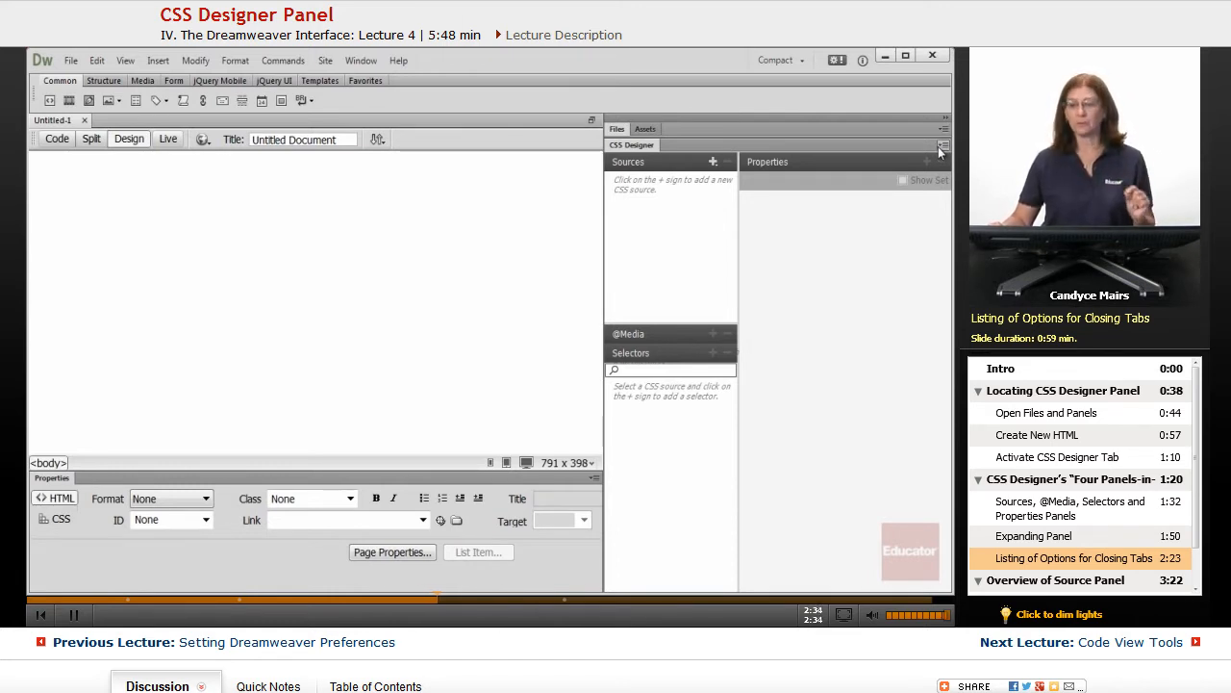
- Check the panel options menu, then narrow the left column to give Properties more room
click(943, 146)
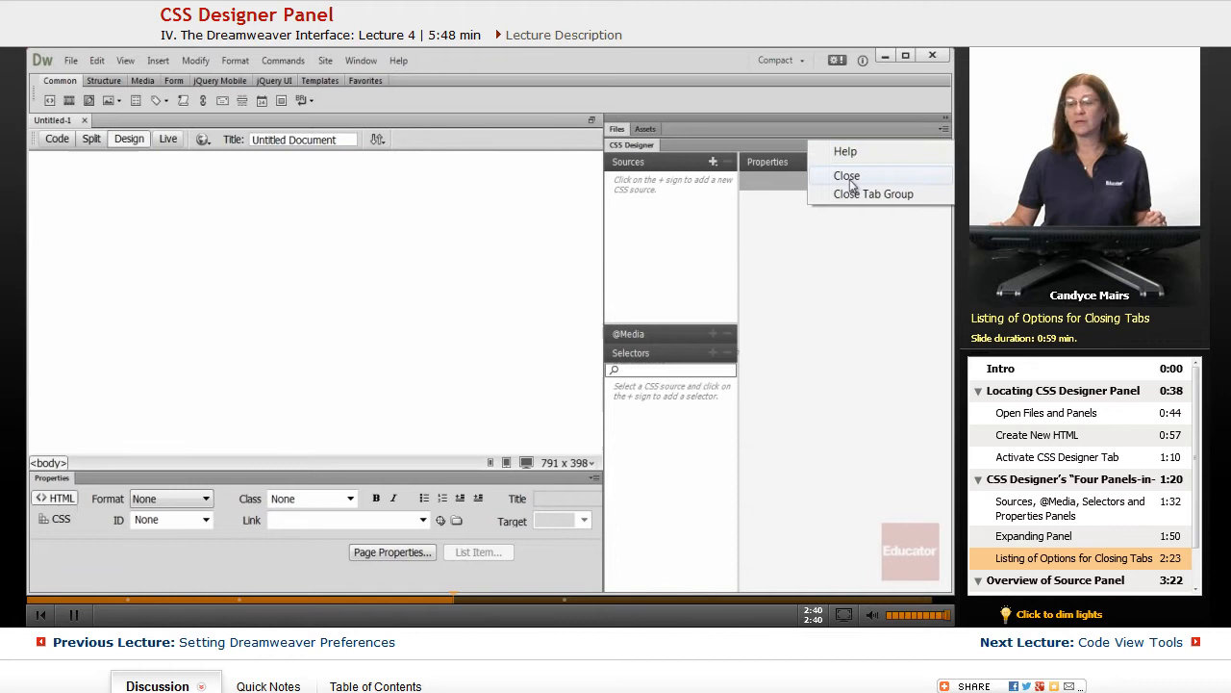
mouse_move(862, 275)
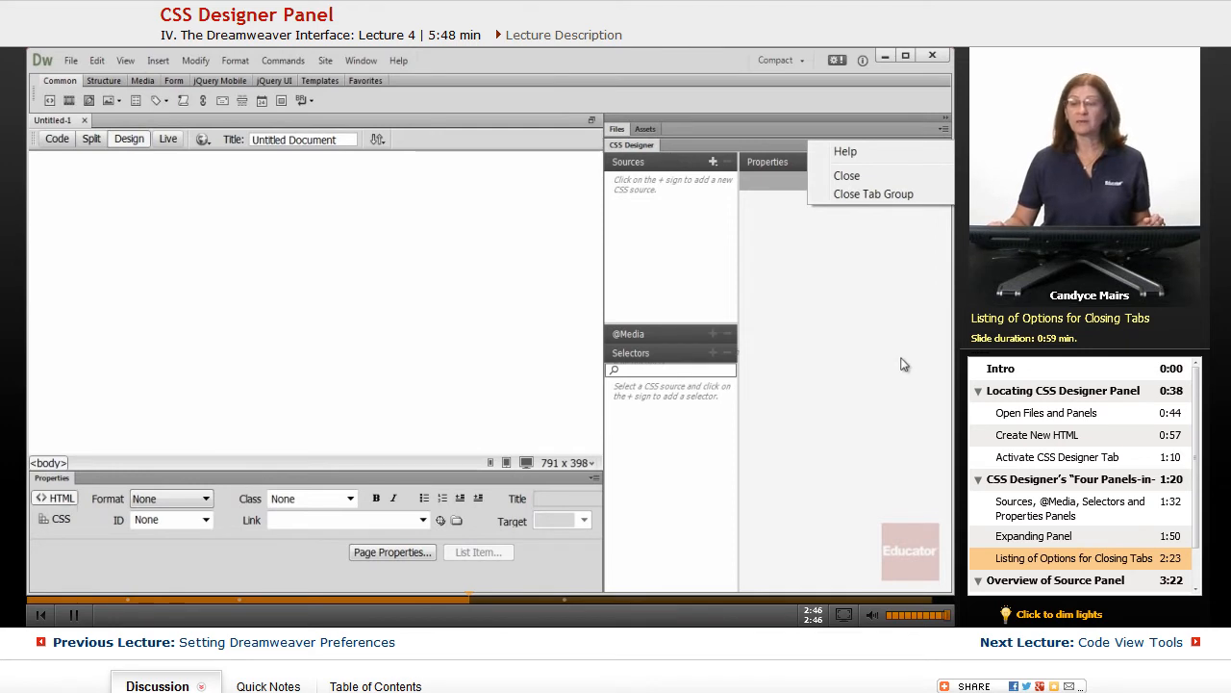
mouse_move(873, 192)
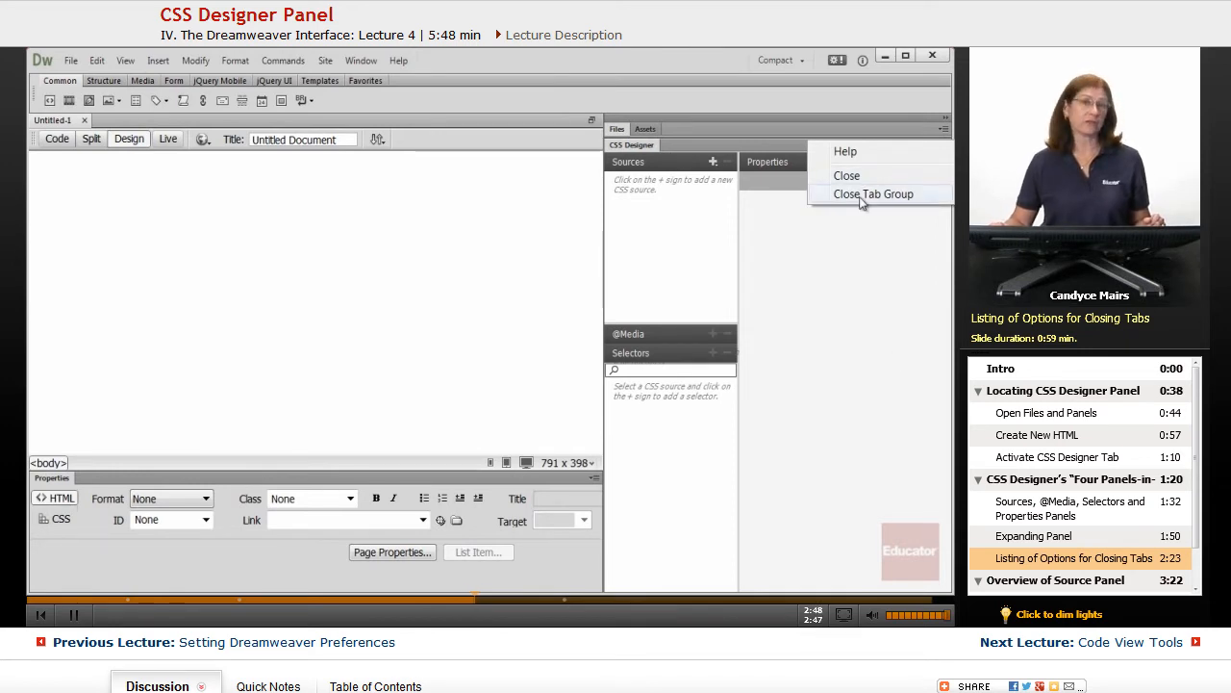
mouse_move(865, 308)
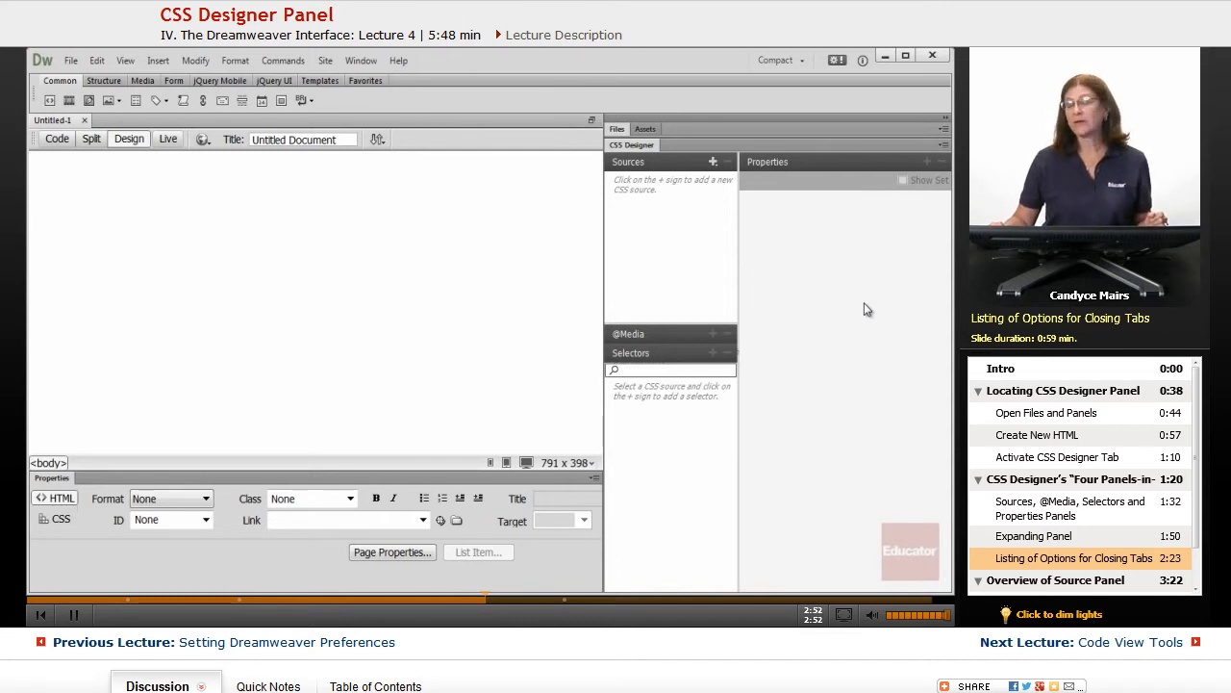
mouse_move(747, 274)
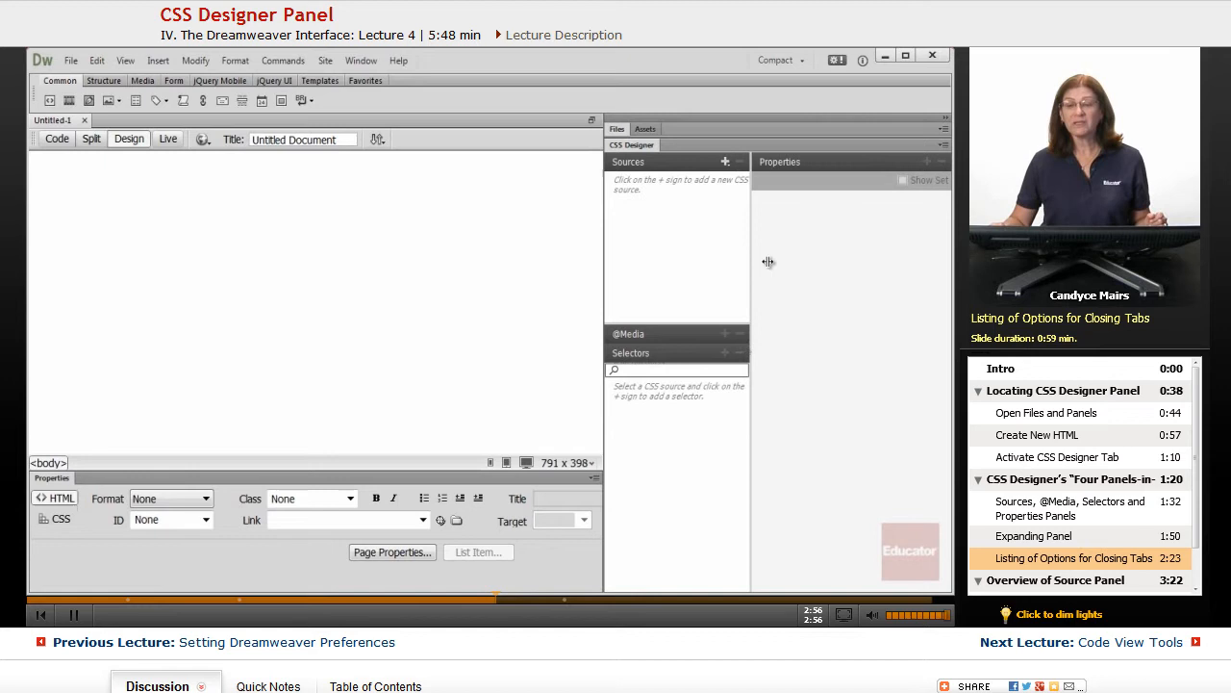
drag(767, 262, 752, 258)
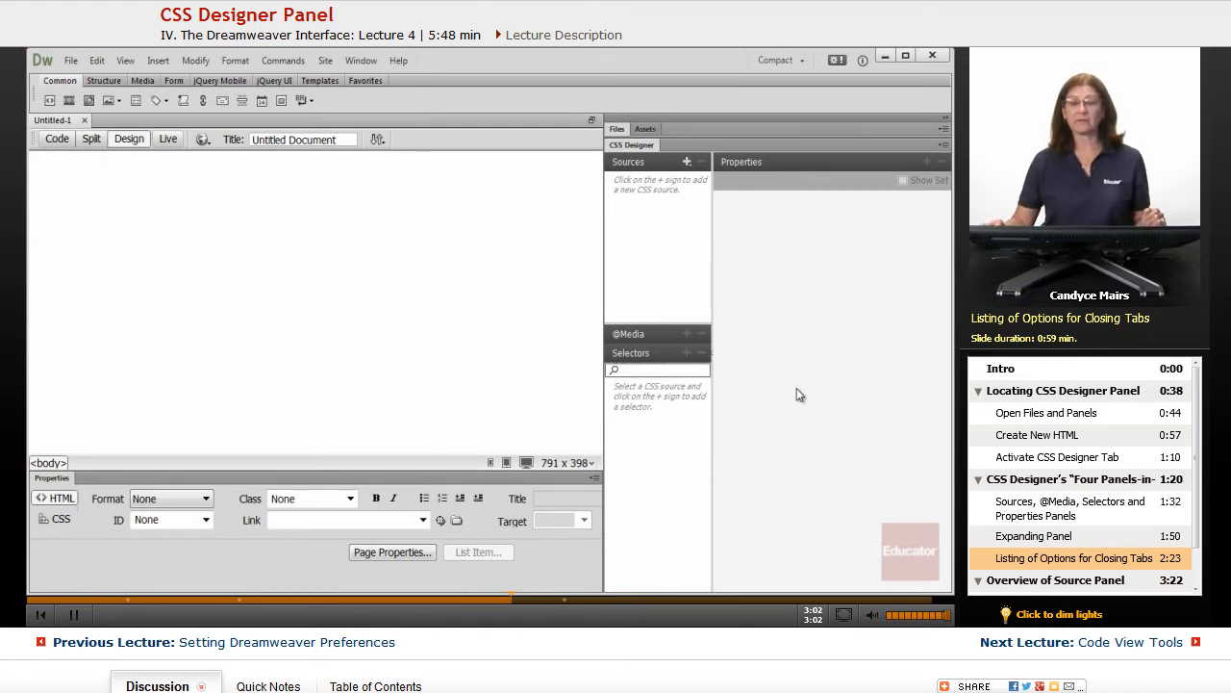
mouse_move(793, 163)
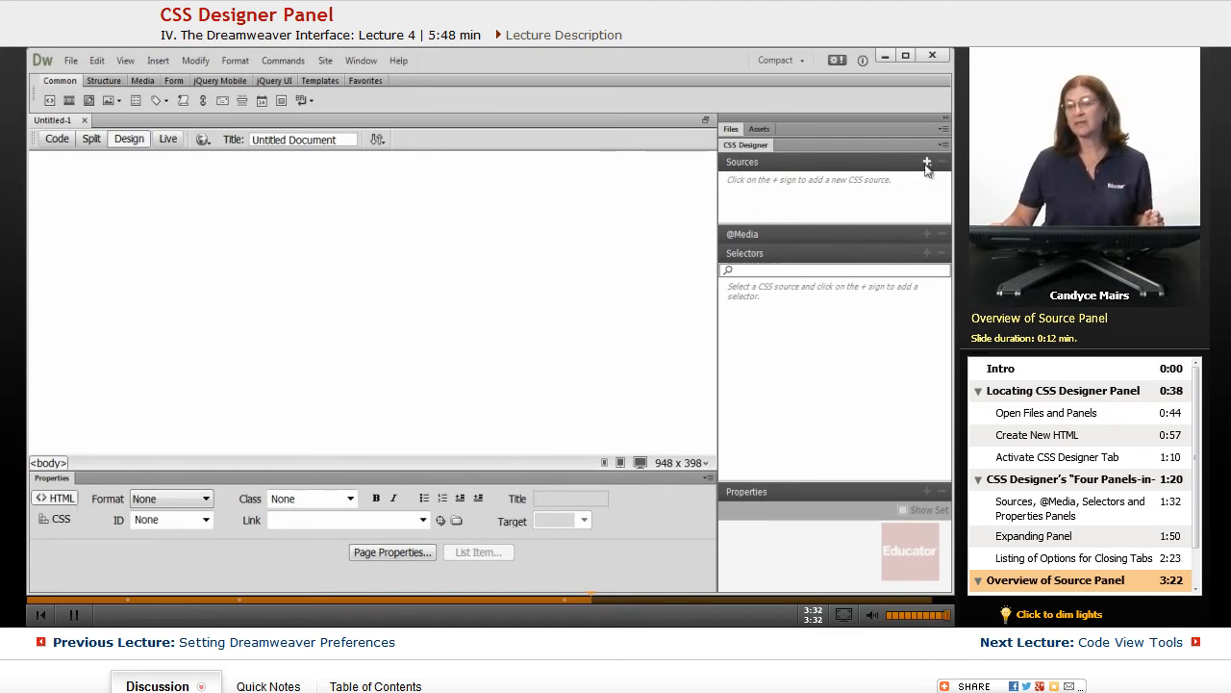
mouse_move(927, 162)
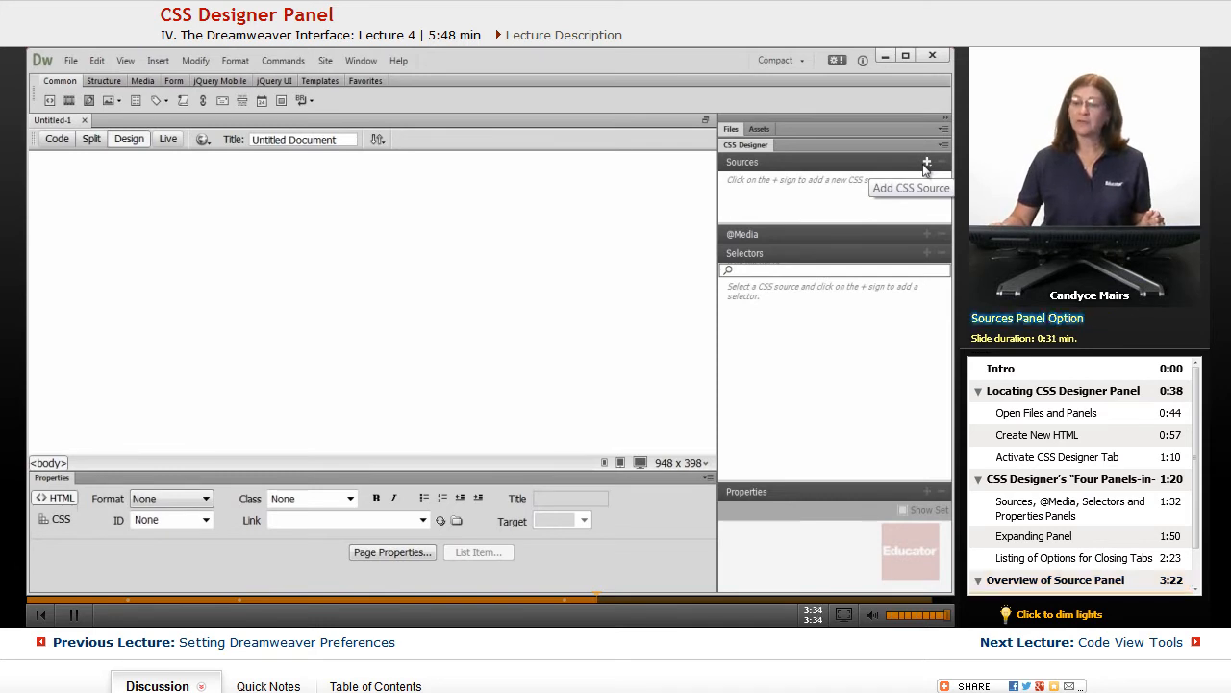
- Review the add-CSS-source choices (new file, attach existing, define in page) without picking one
click(927, 161)
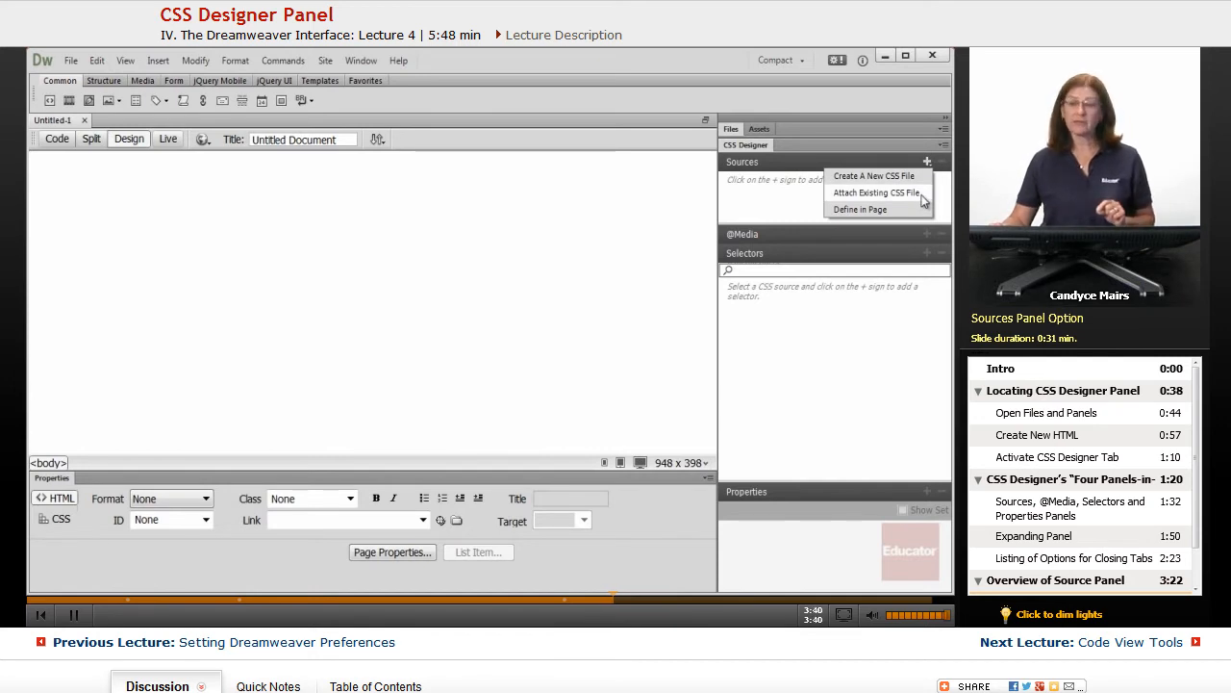
mouse_move(889, 213)
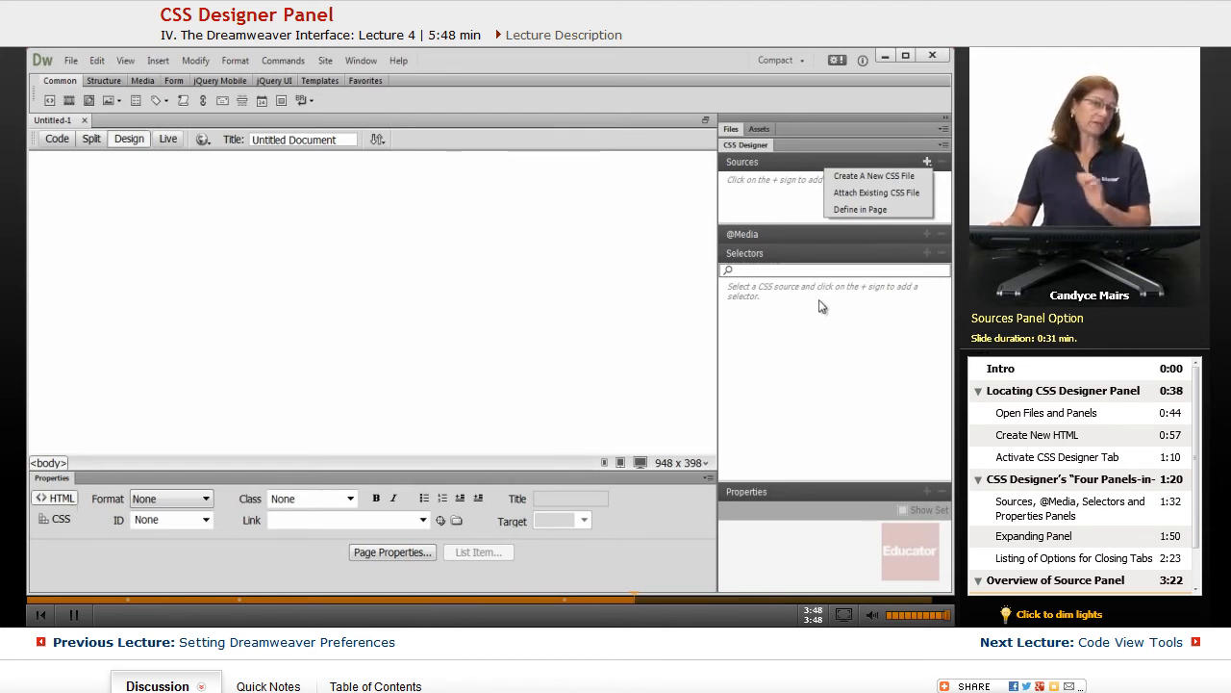
mouse_move(822, 341)
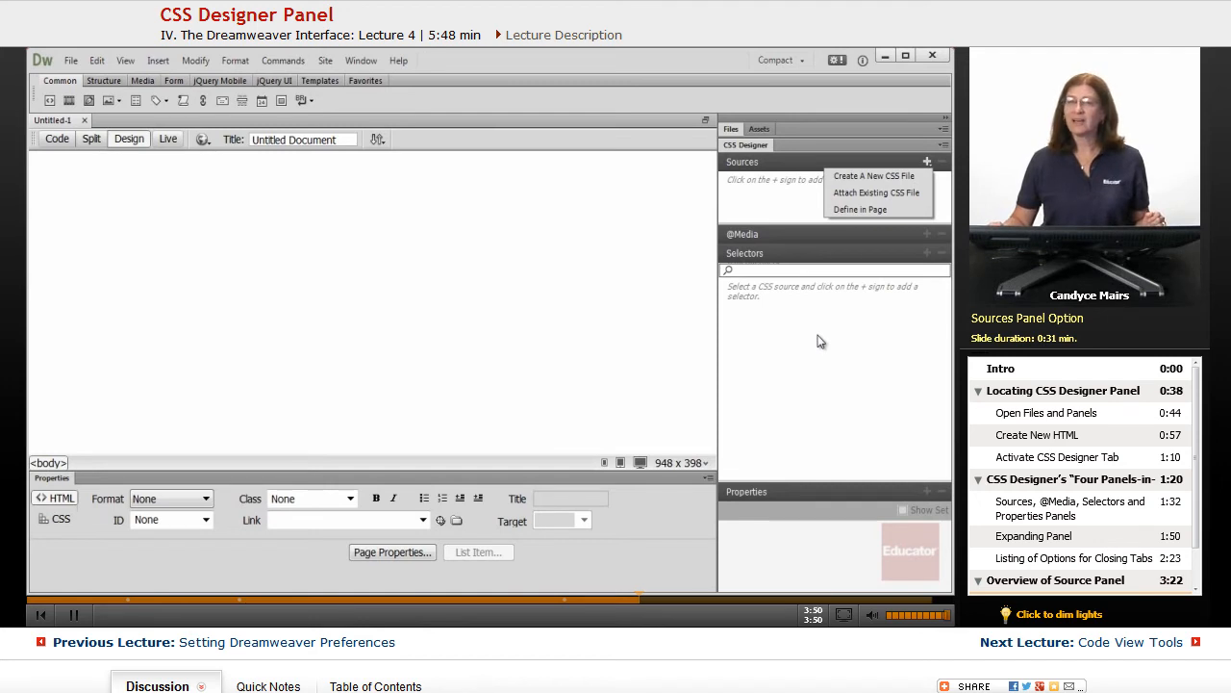
mouse_move(828, 431)
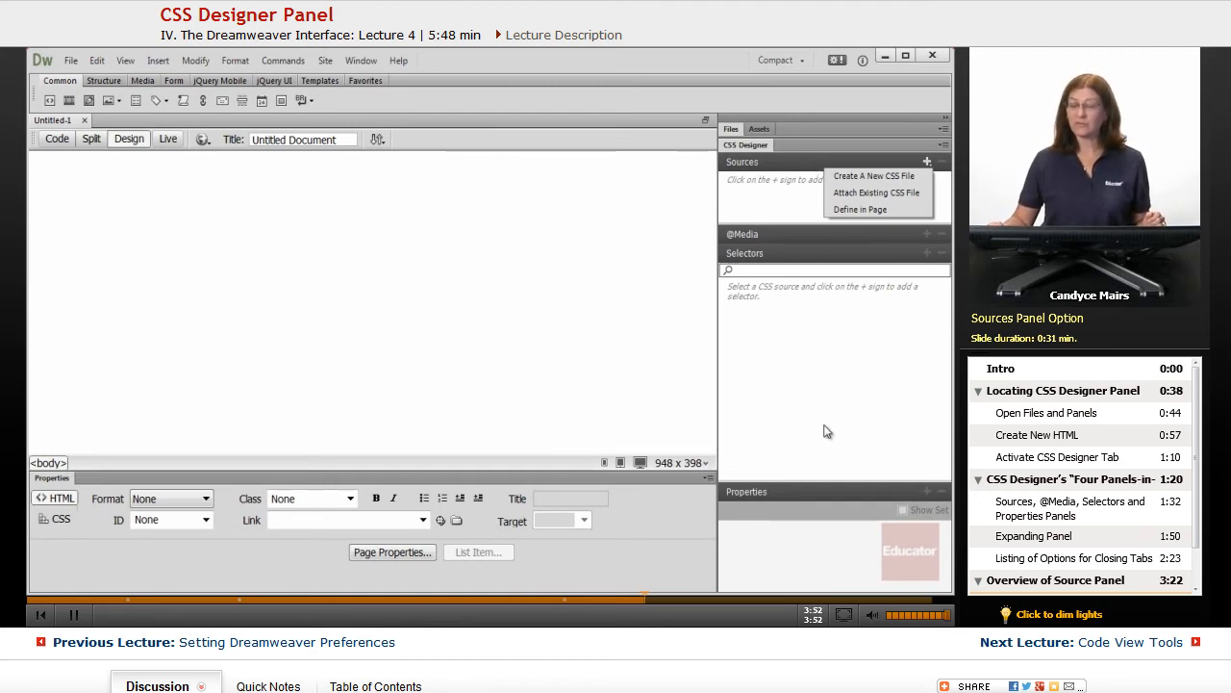
mouse_move(833, 385)
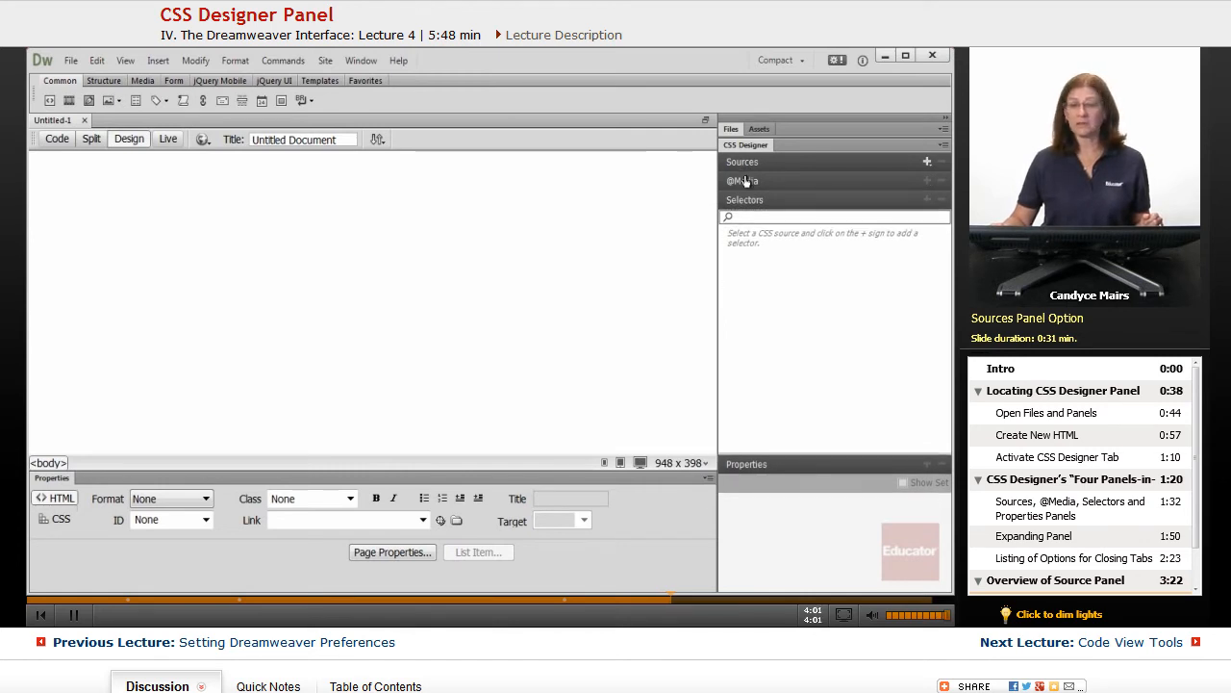
mouse_move(748, 341)
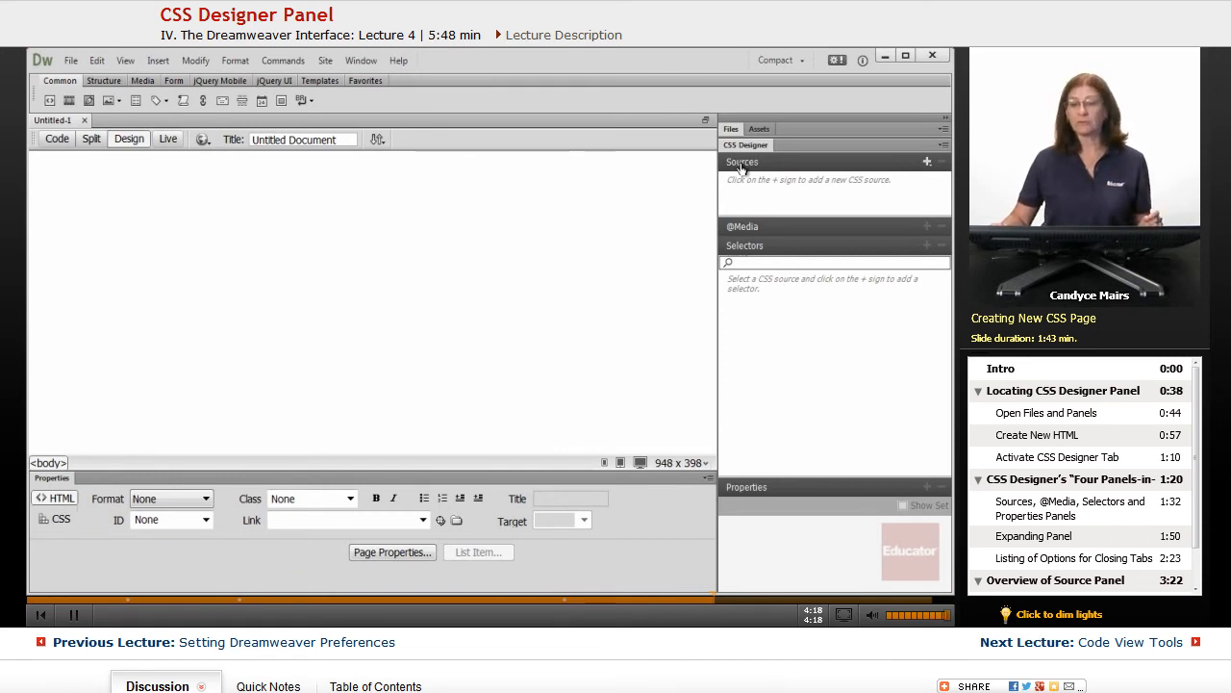
mouse_move(740, 227)
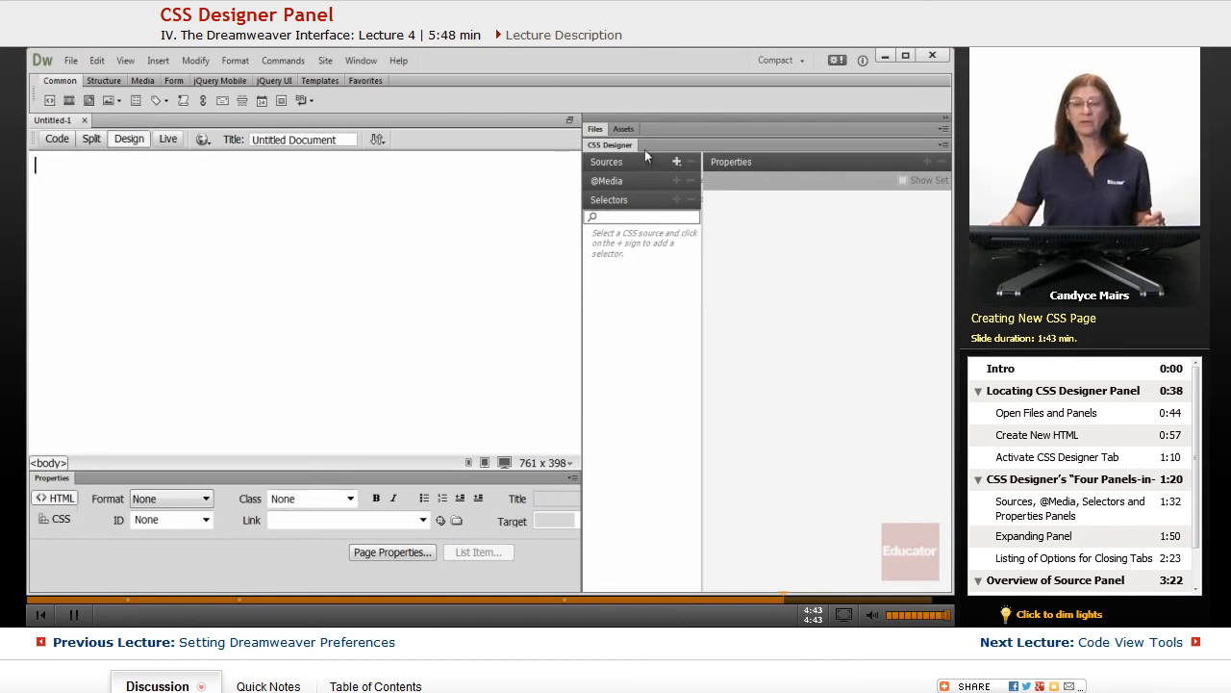
mouse_move(633, 258)
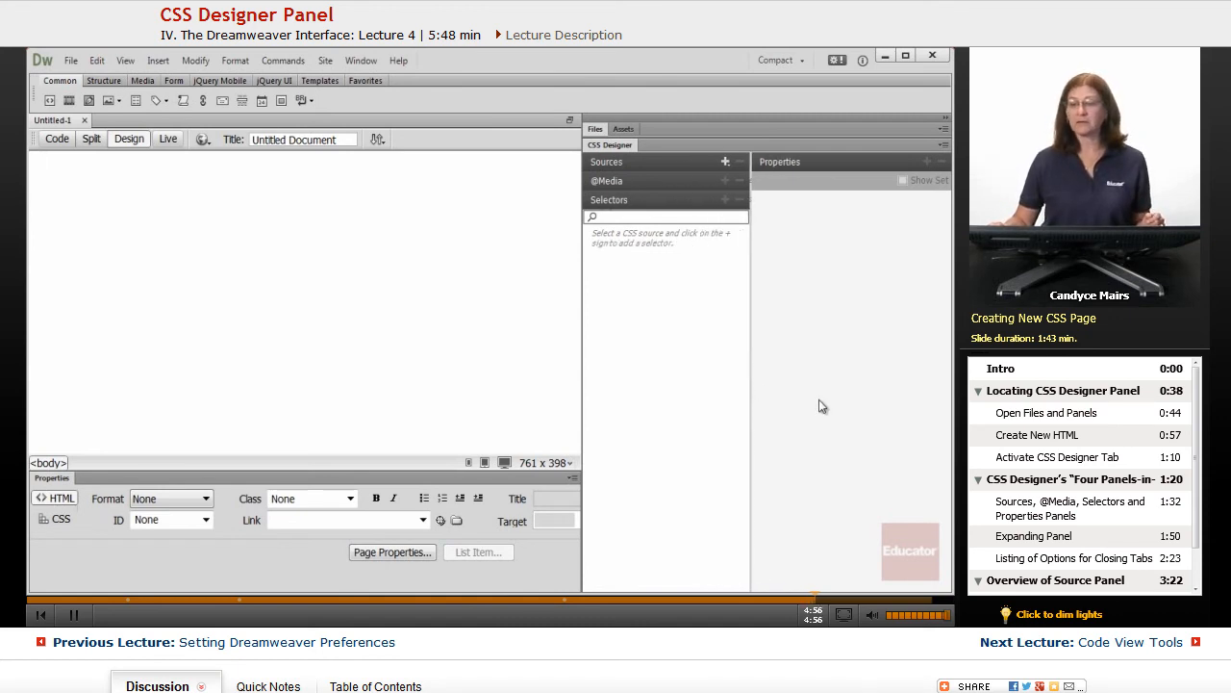
mouse_move(712, 308)
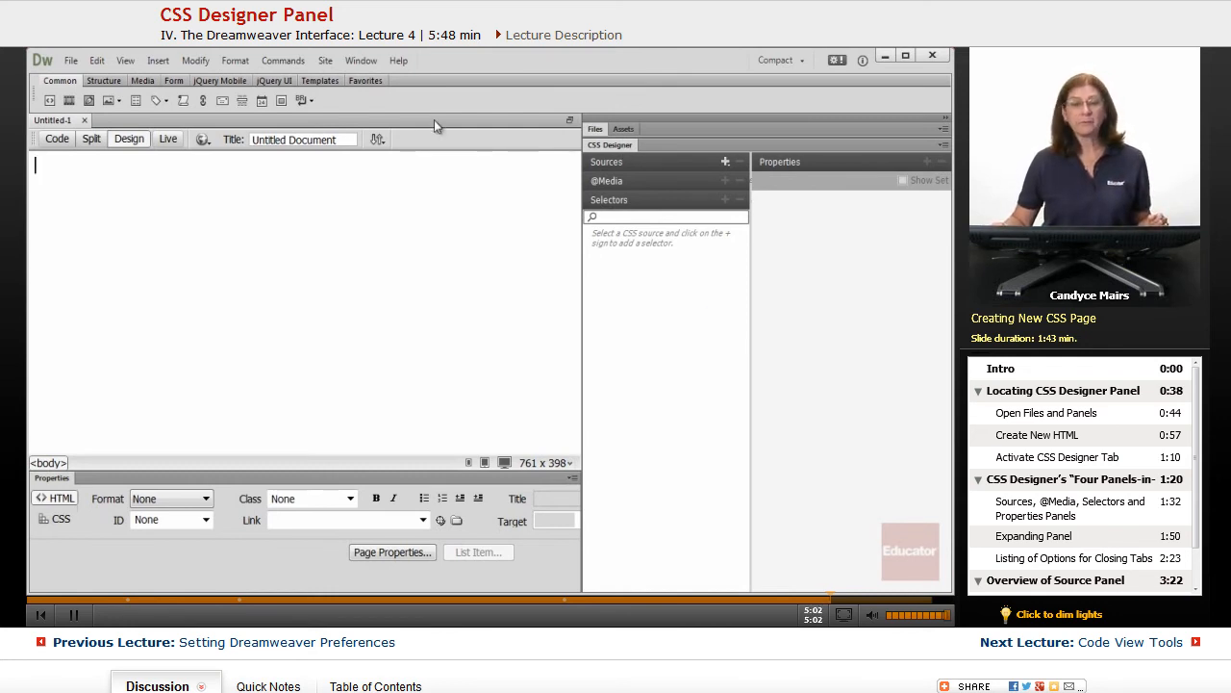
click(362, 60)
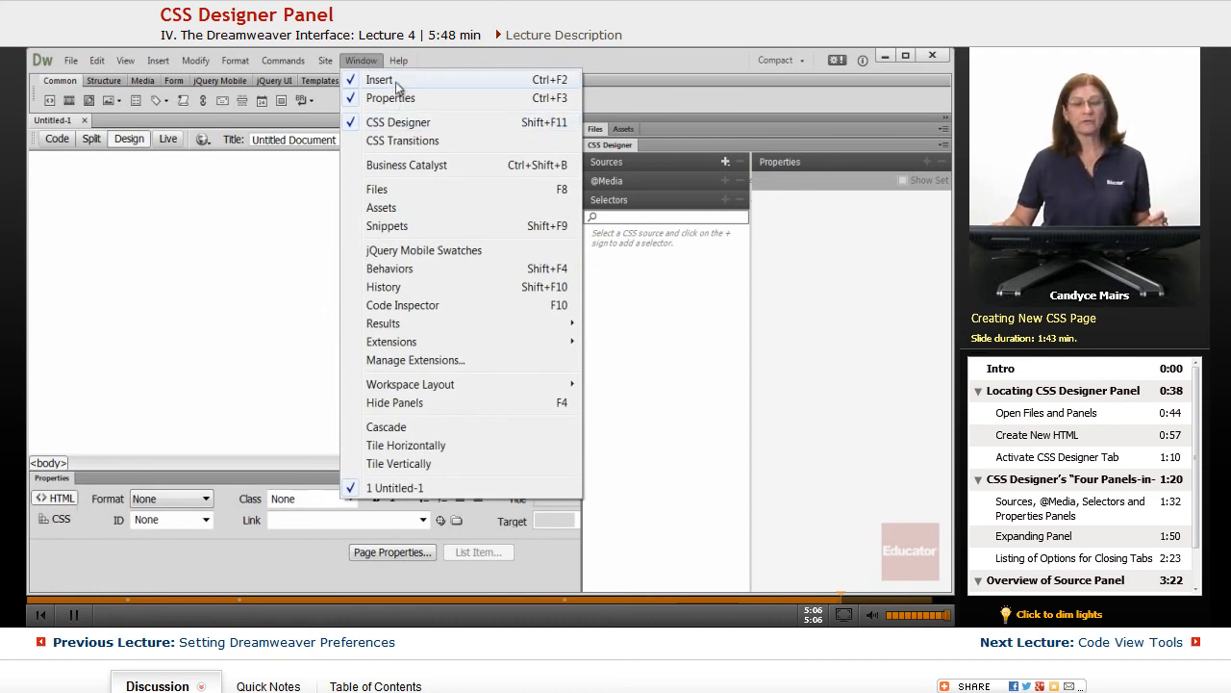
mouse_move(399, 104)
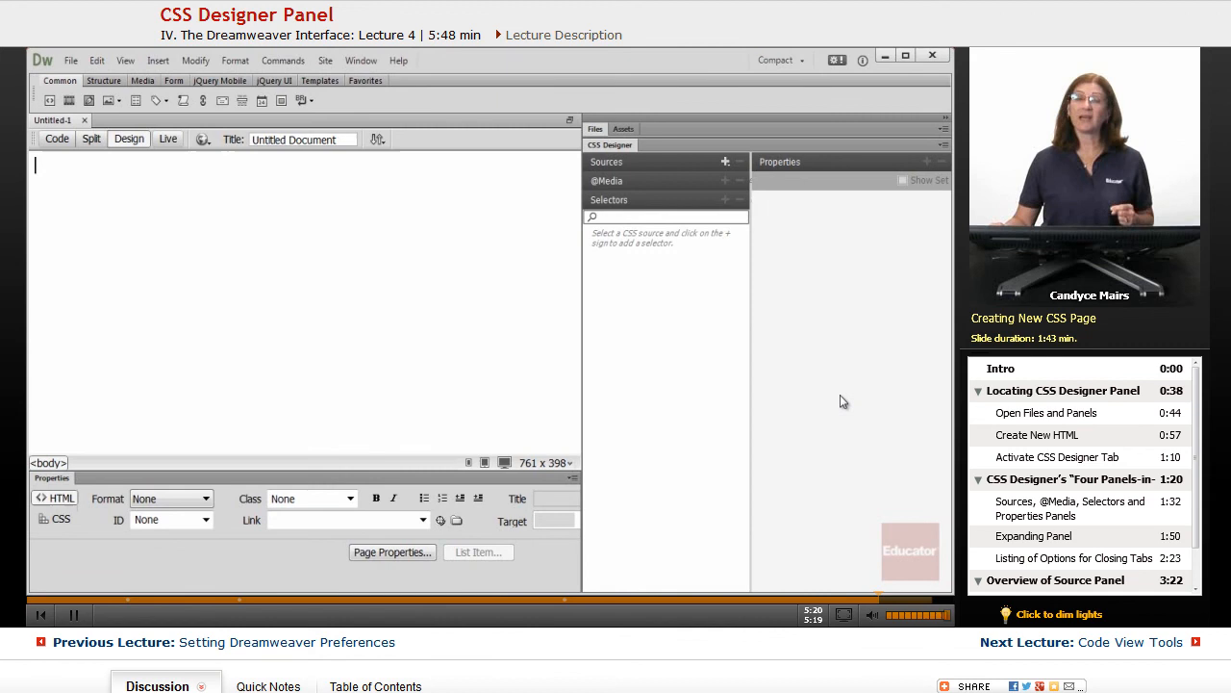
mouse_move(837, 404)
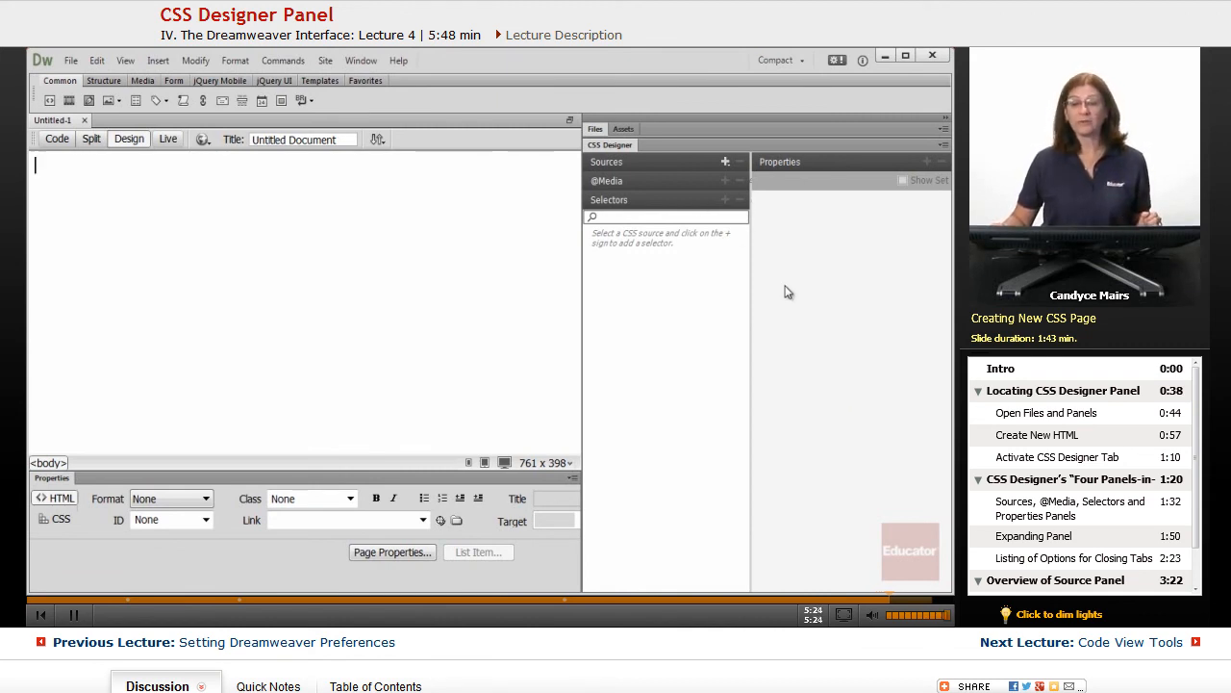
mouse_move(608, 289)
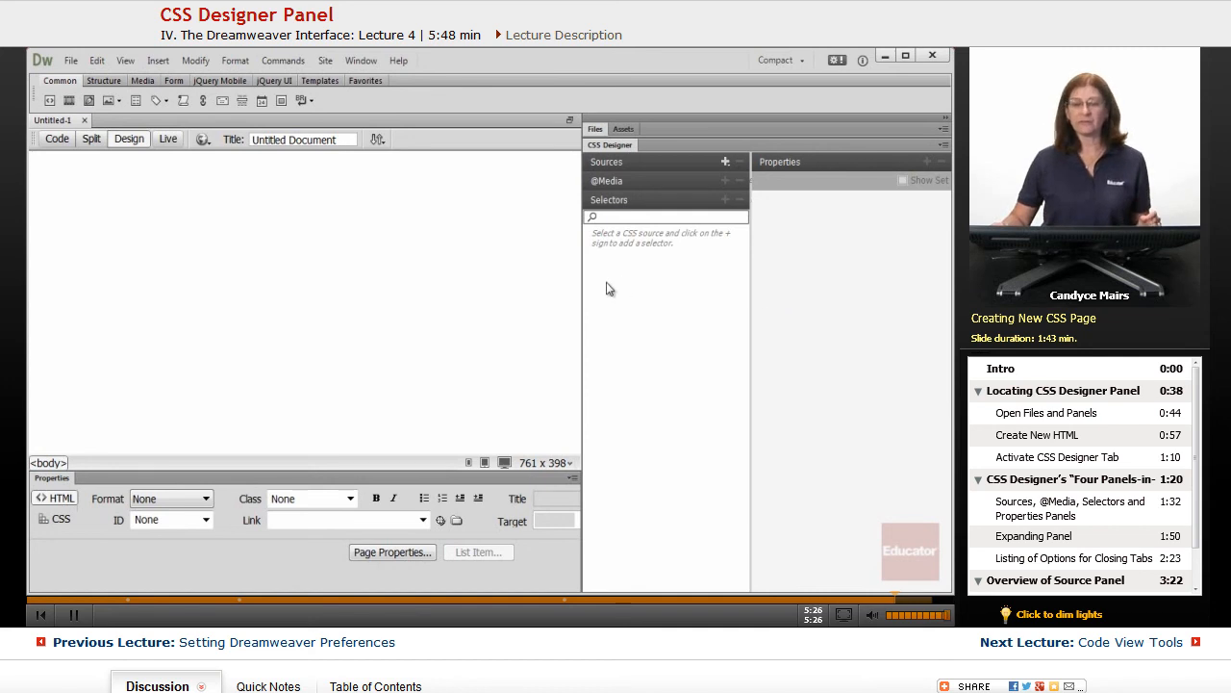